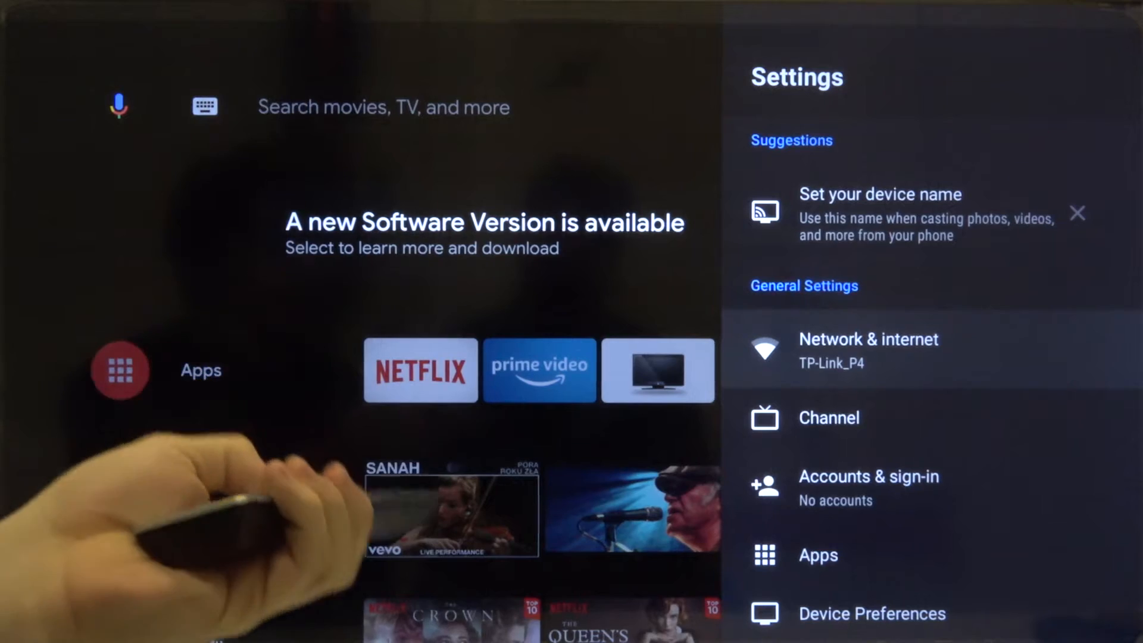
Step: Scroll the Settings panel to Apps and enter the Apps page
scroll("down", 3)
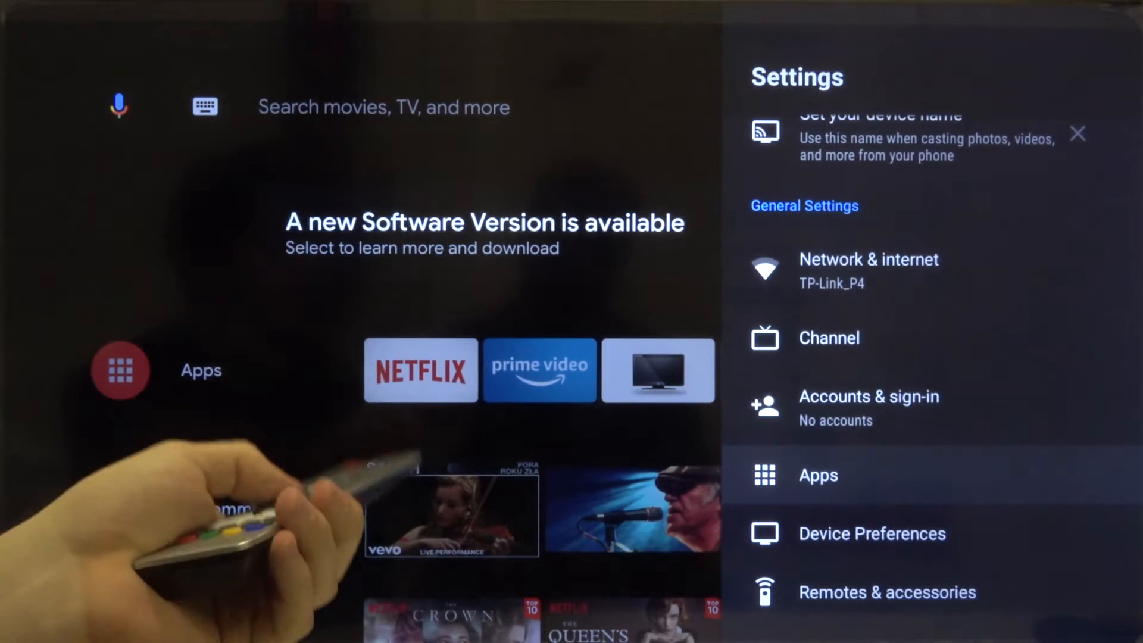
left_click(817, 475)
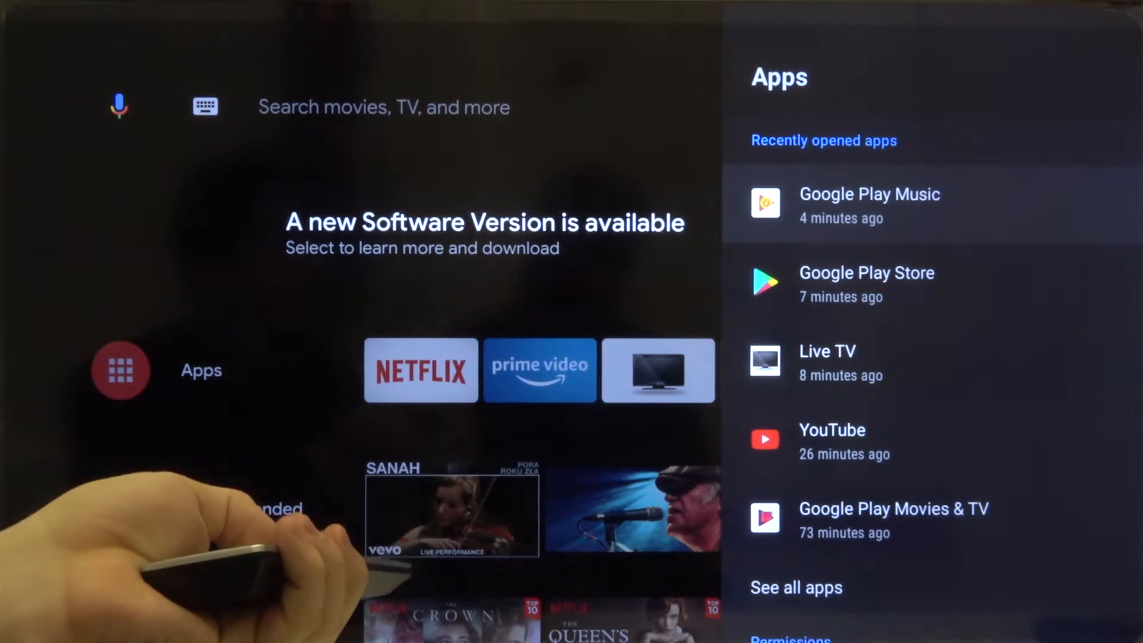
Step: Scroll the Apps page down past See all apps toward Permissions
scroll("down", 3)
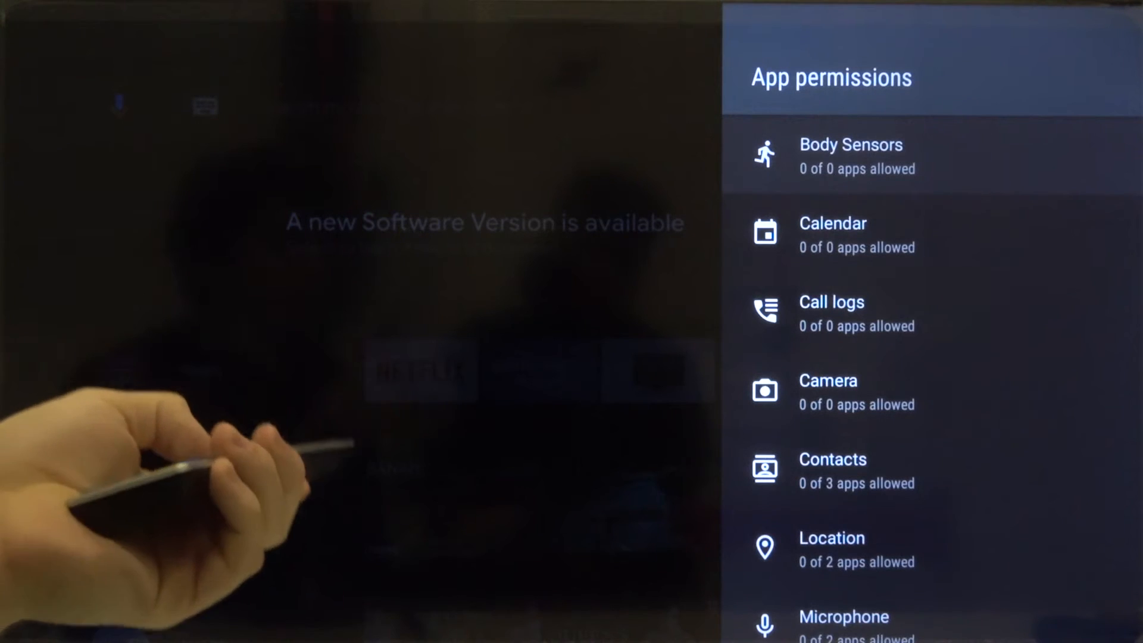
Step: In Location permissions, switch the Google Play Store toggle on
scroll("down", 3)
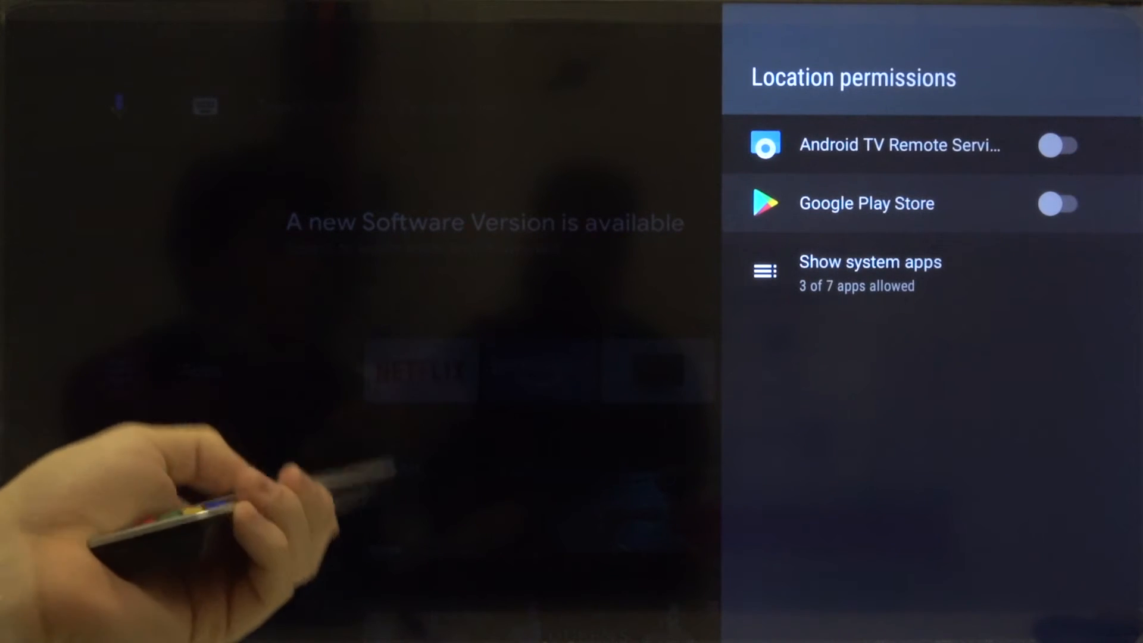
left_click(1058, 204)
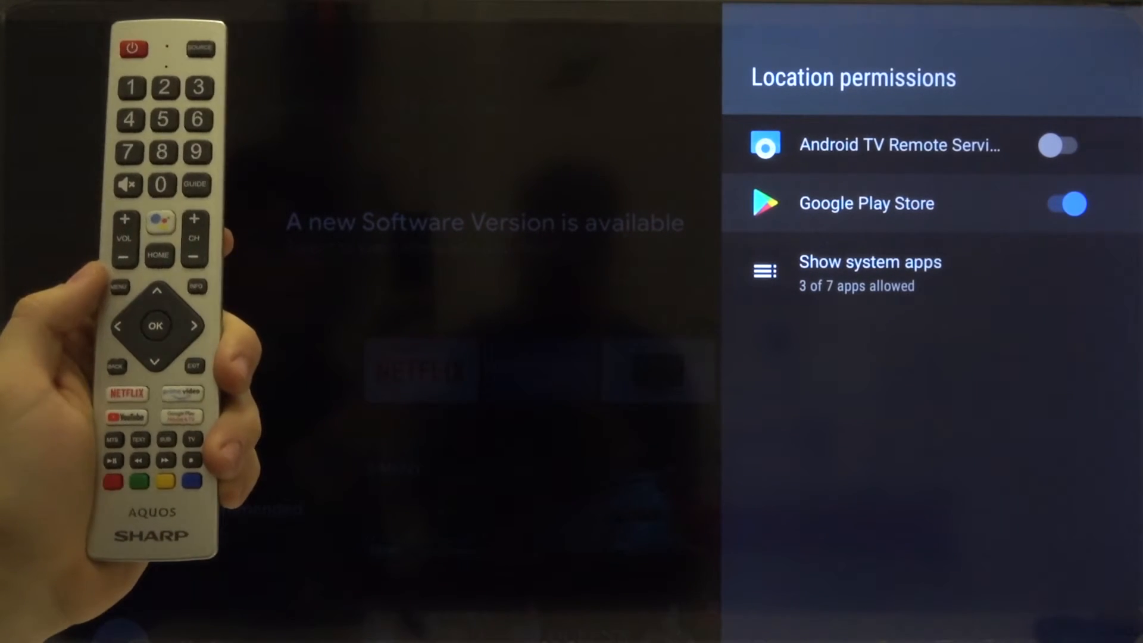